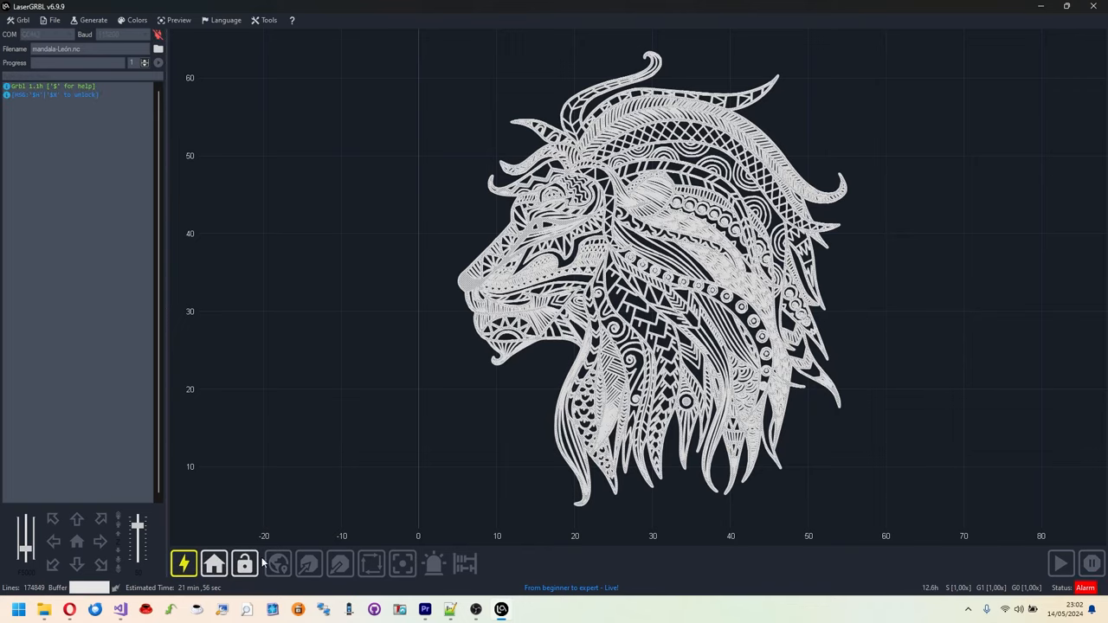
Step: Connect to the engraver, run the lion head engraving job and answer the safety-goggles prompt
{"action": "left_click", "coordinate": [244, 564]}
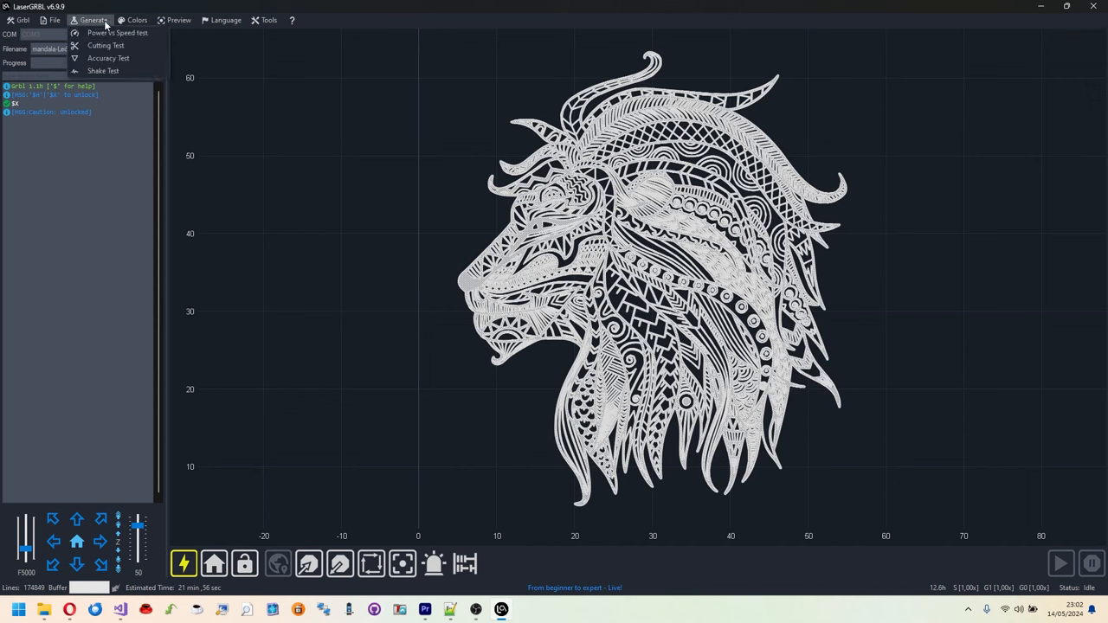
{"action": "left_click", "coordinate": [270, 21]}
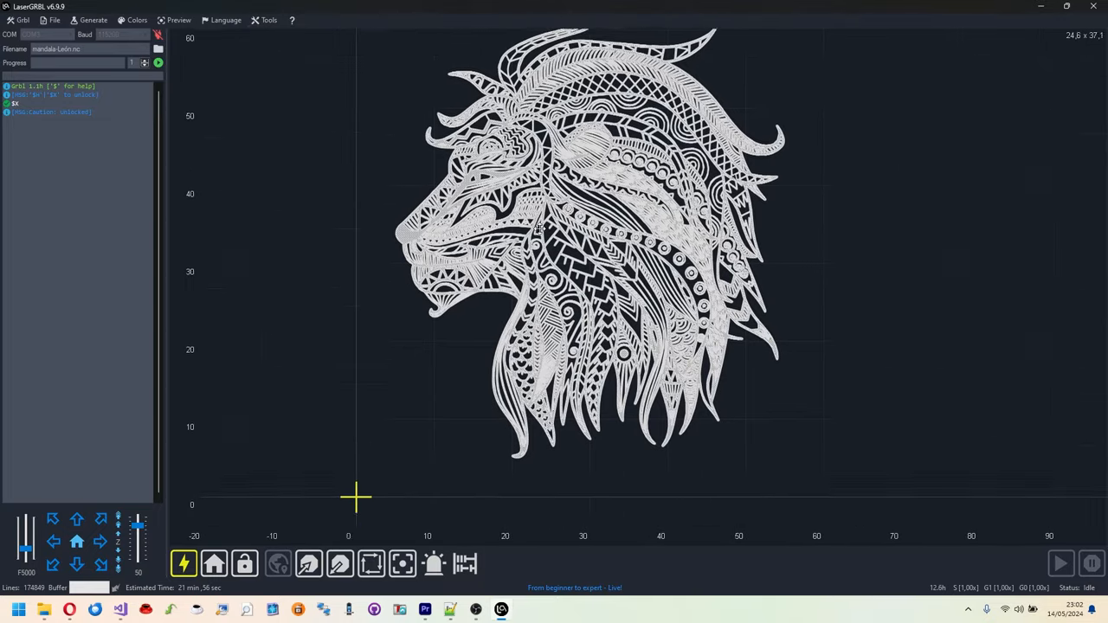
{"action": "scroll", "scroll_direction": "up", "scroll_amount": 3}
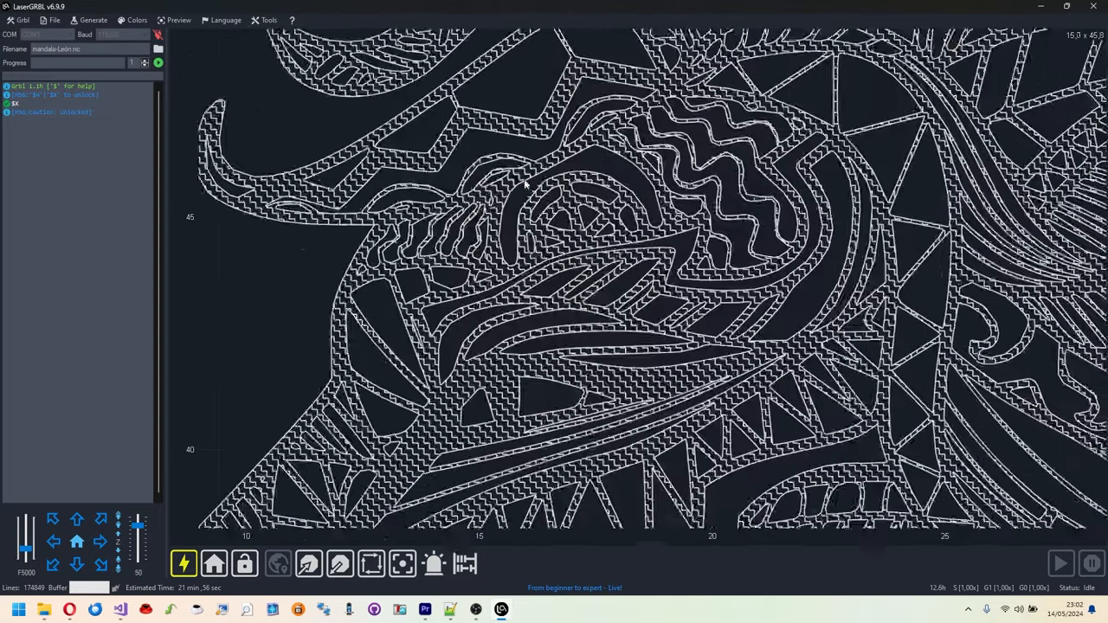
{"action": "left_click", "coordinate": [1059, 564]}
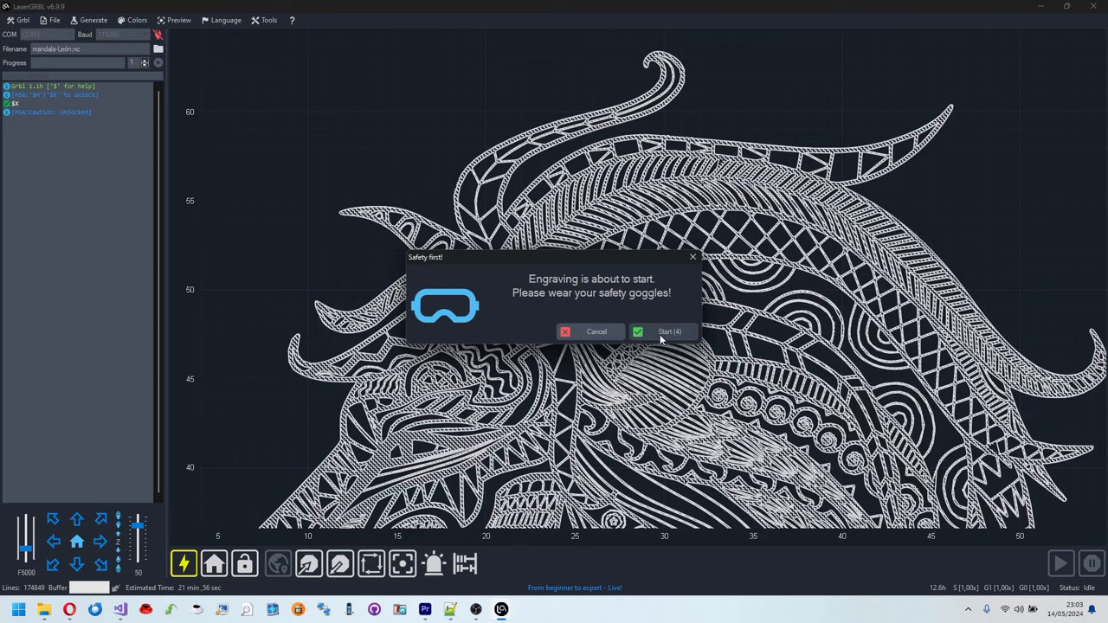
{"action": "left_click", "coordinate": [669, 333]}
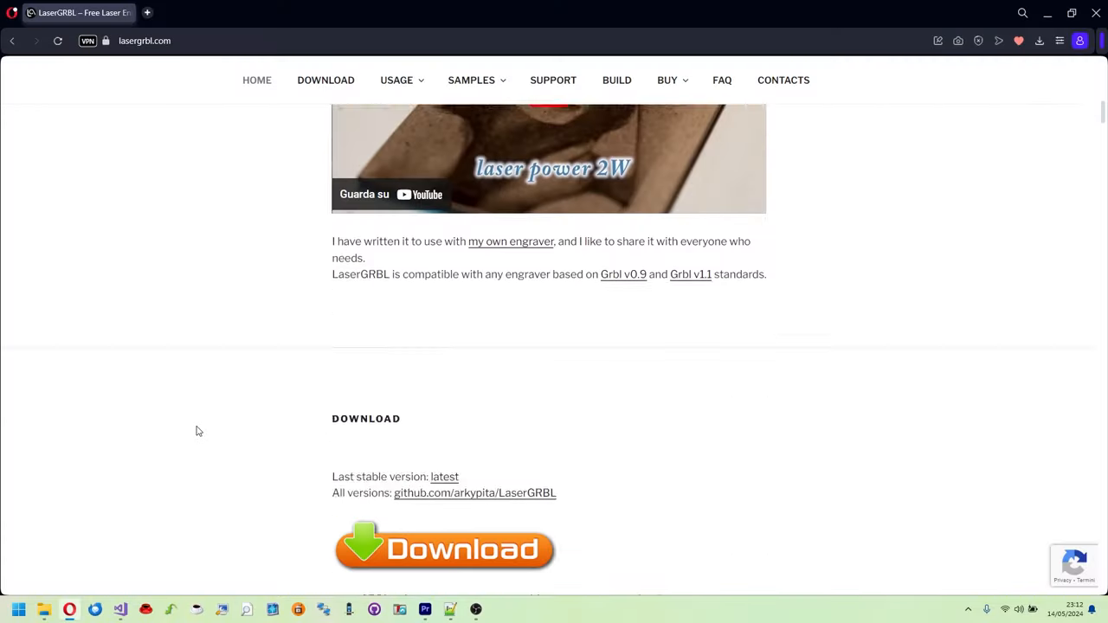
Step: From lasergrbl.com, start a €10 donation through PayPal
{"action": "left_click", "coordinate": [272, 13]}
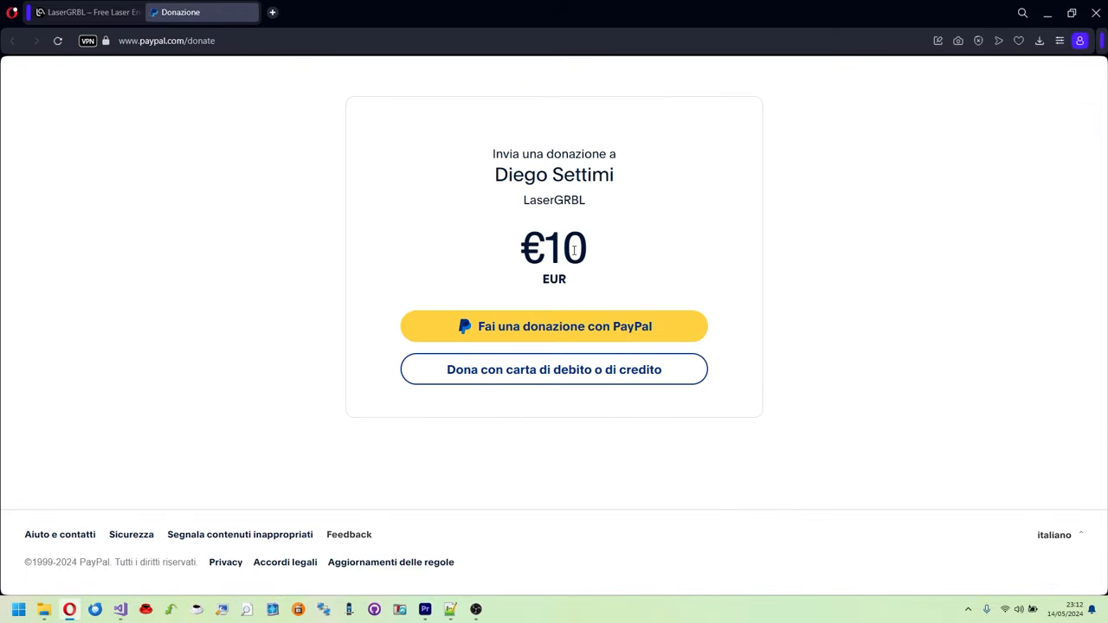
{"action": "left_click", "coordinate": [554, 326]}
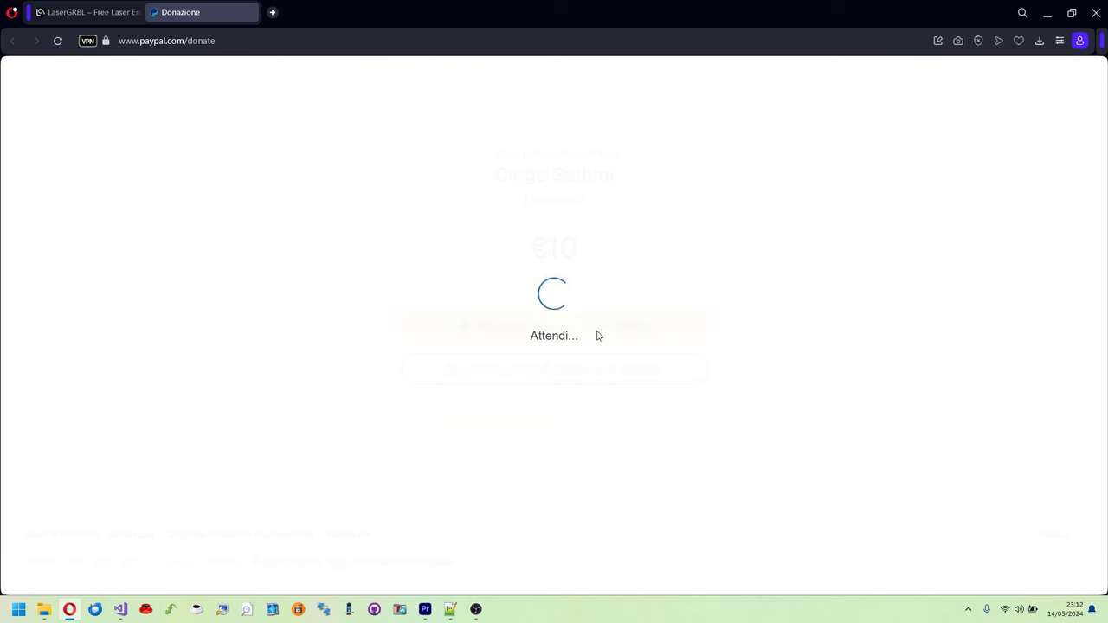